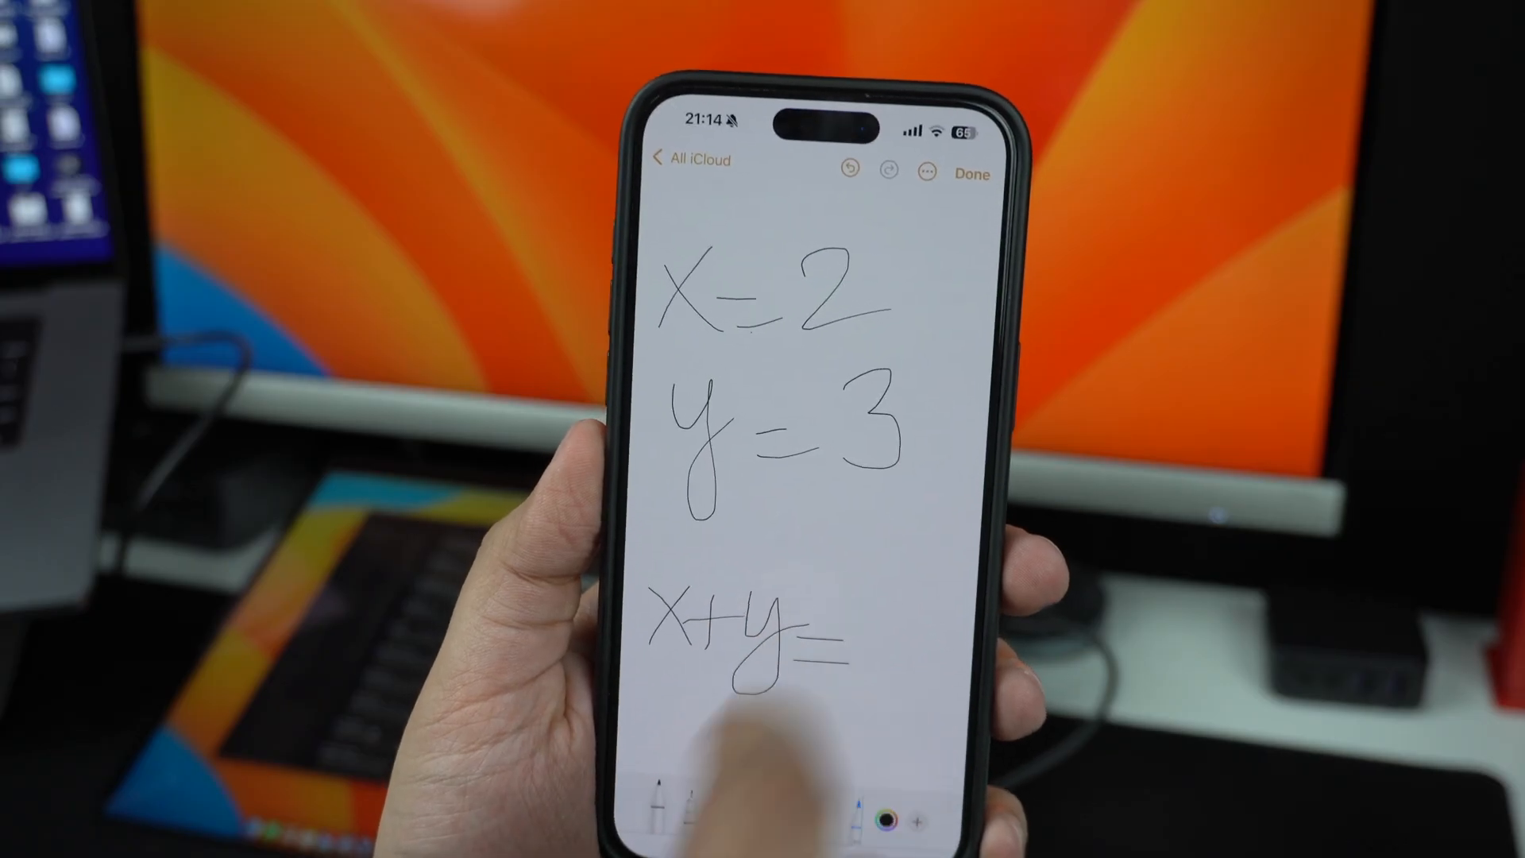
Handwrite the equations x = 2, y = 3 and x + y = so Math Notes solves them
{"action": "left_click", "coordinate": [768, 637]}
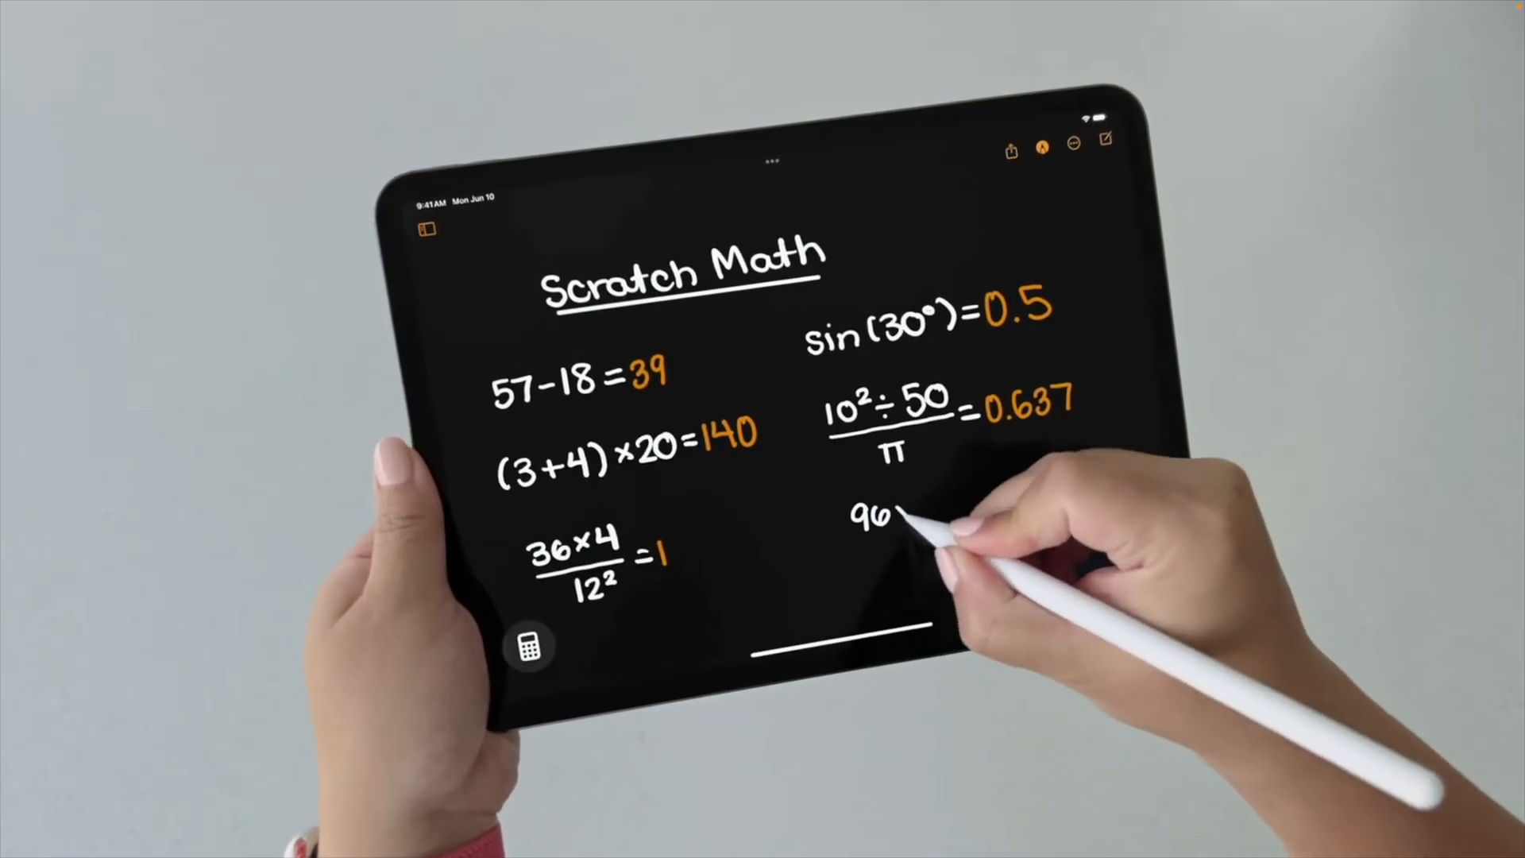
{"action": "type", "text": "×28"}
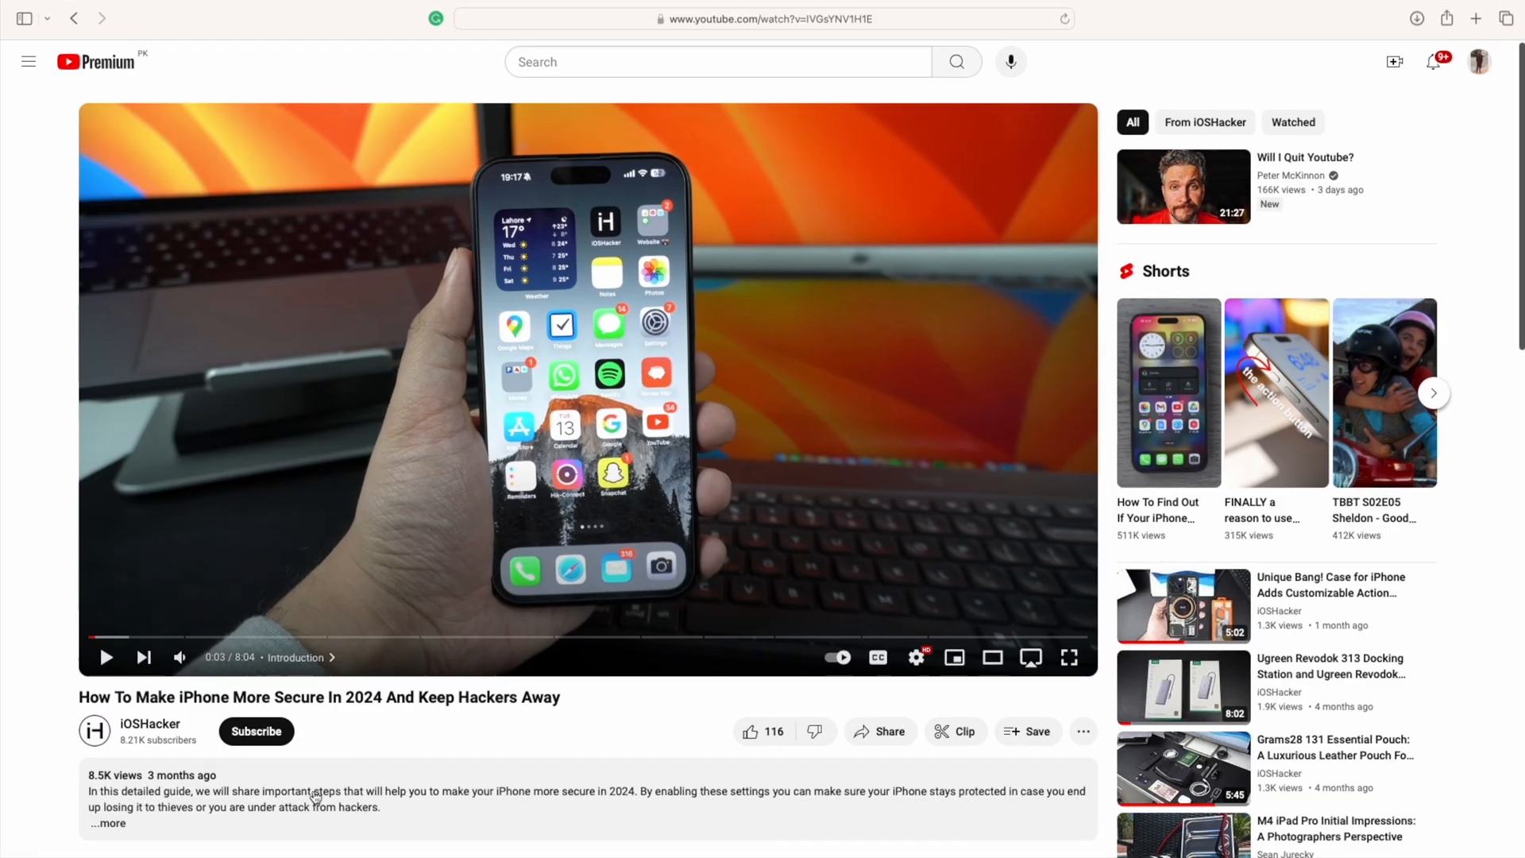
Subscribe to the channel that posted the iPhone security video
{"action": "left_click", "coordinate": [256, 731]}
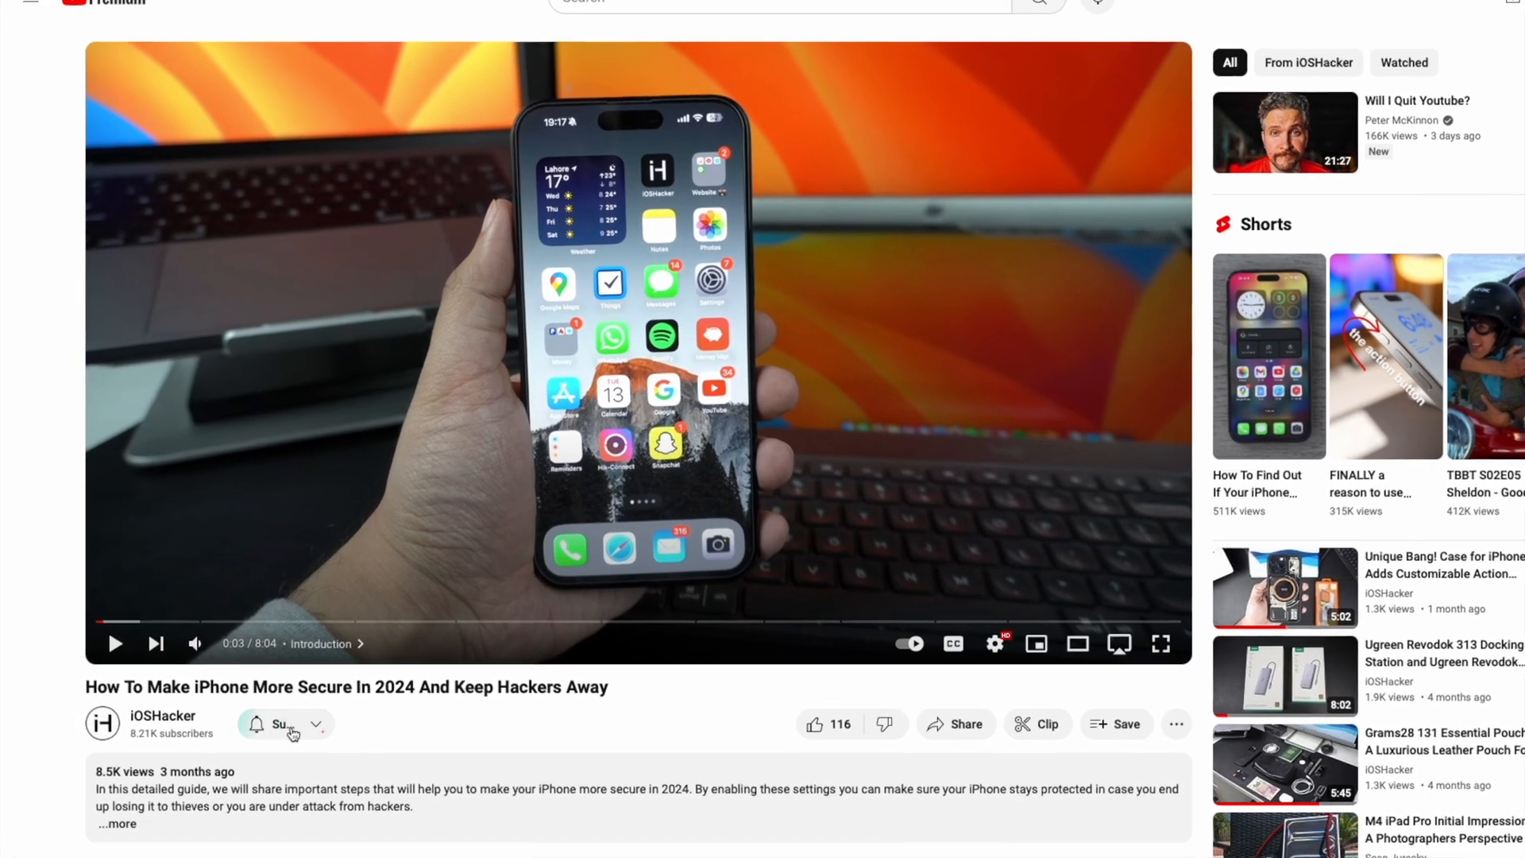
{"action": "left_click", "coordinate": [282, 724]}
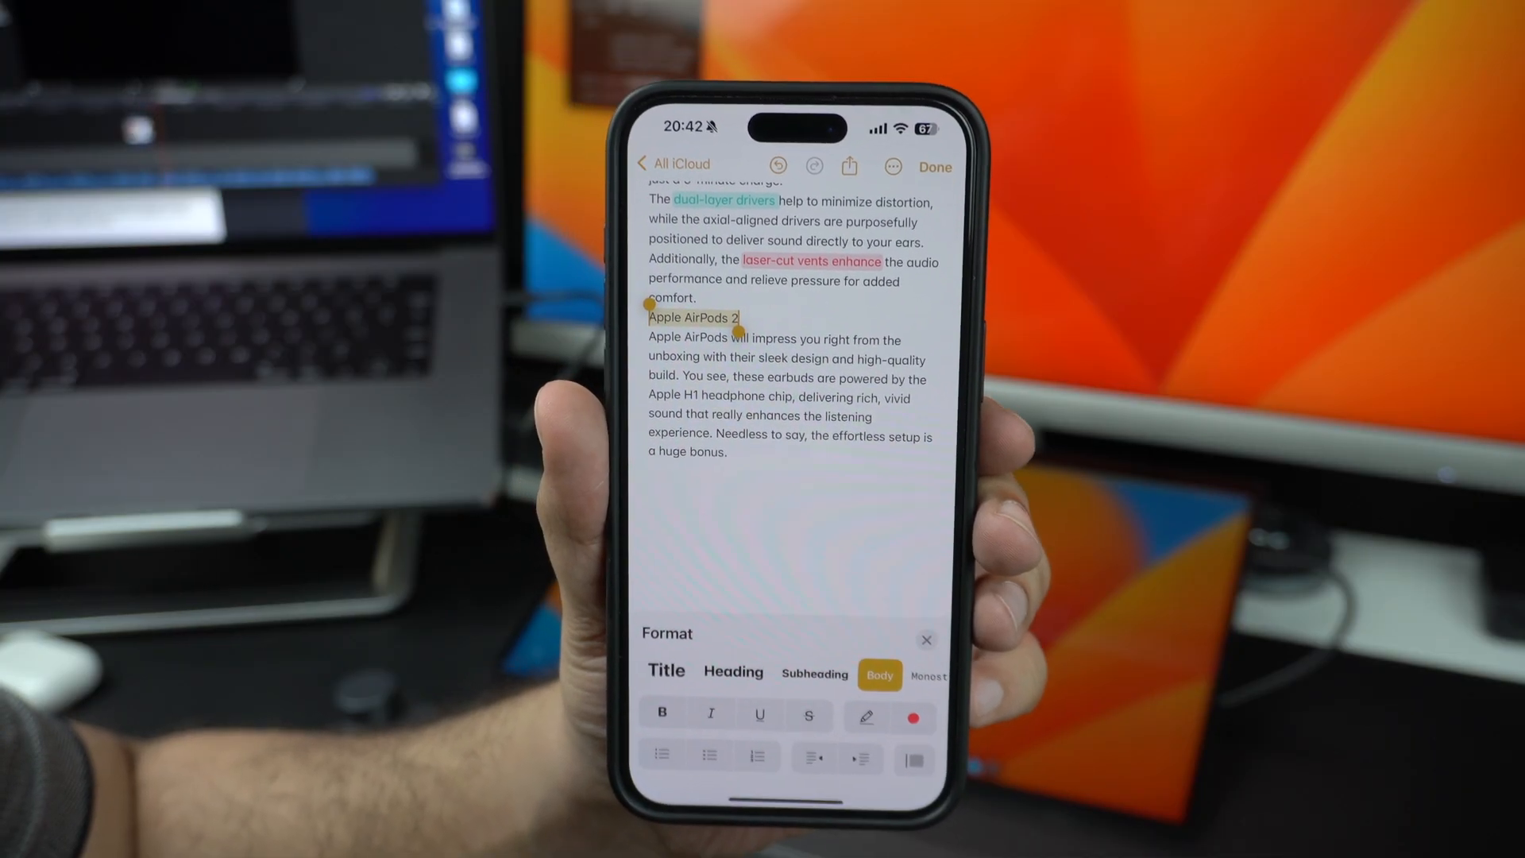
Make 'Apple AirPods 2' a heading and collapse the paragraph beneath it
{"action": "left_click", "coordinate": [692, 318]}
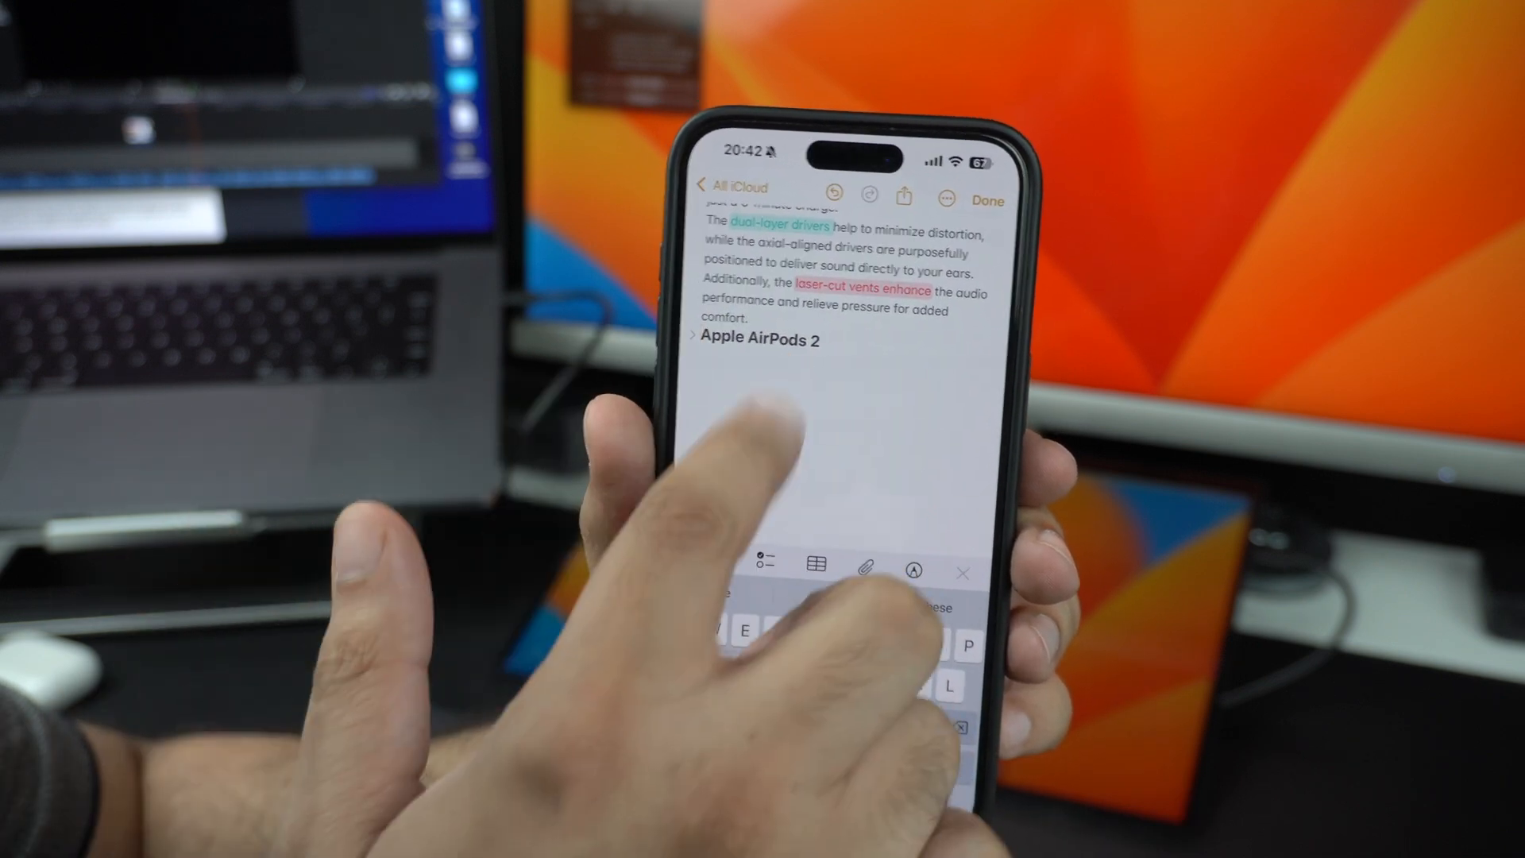
{"action": "scroll", "scroll_direction": "down", "scroll_amount": 3}
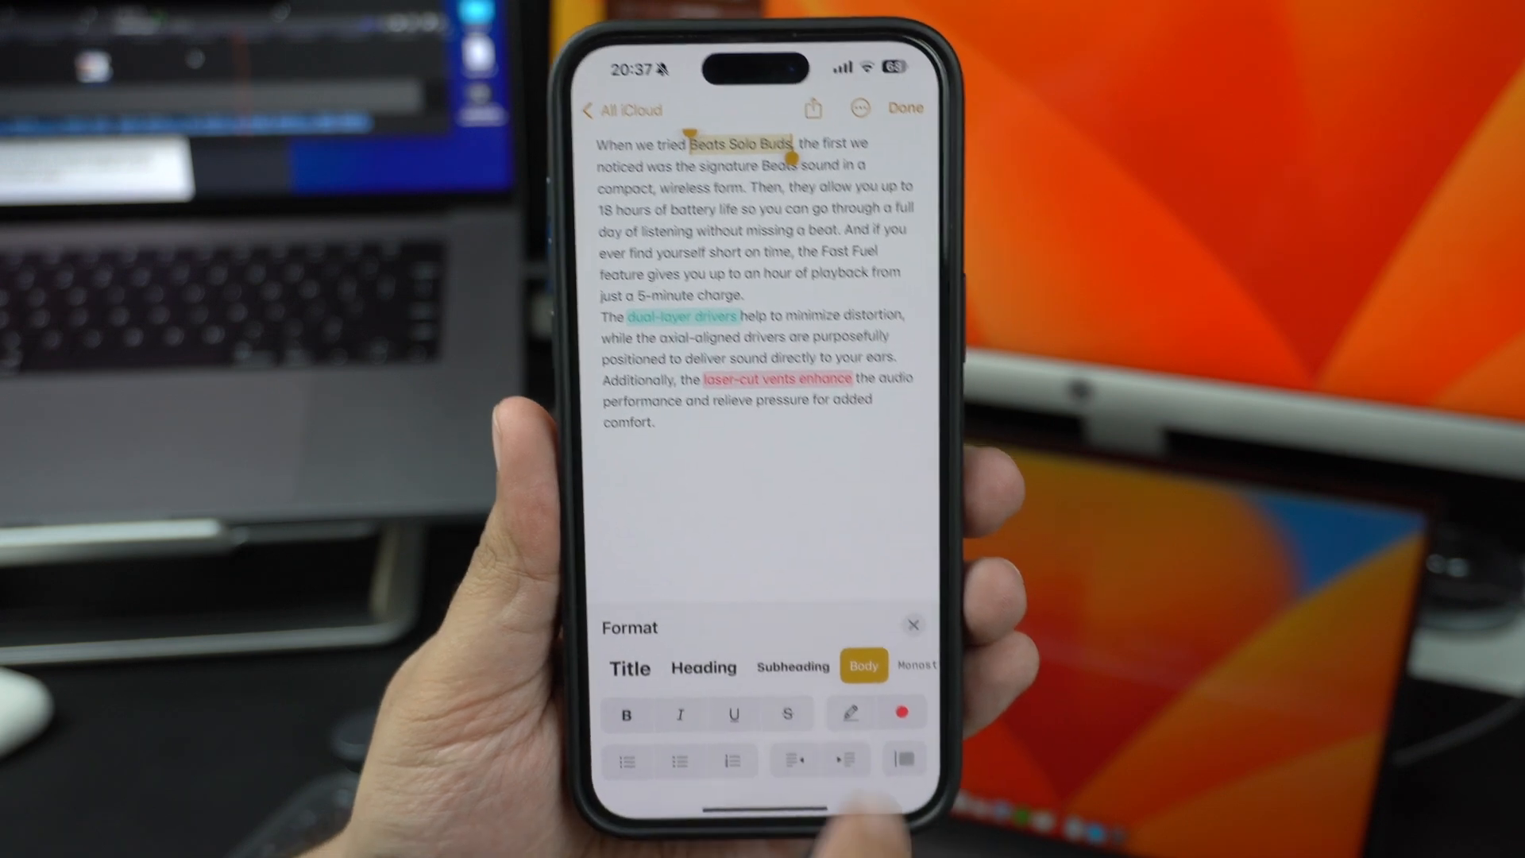
Select 'Beats Solo Buds' and bring up the Aa Format panel
{"action": "left_click", "coordinate": [849, 714]}
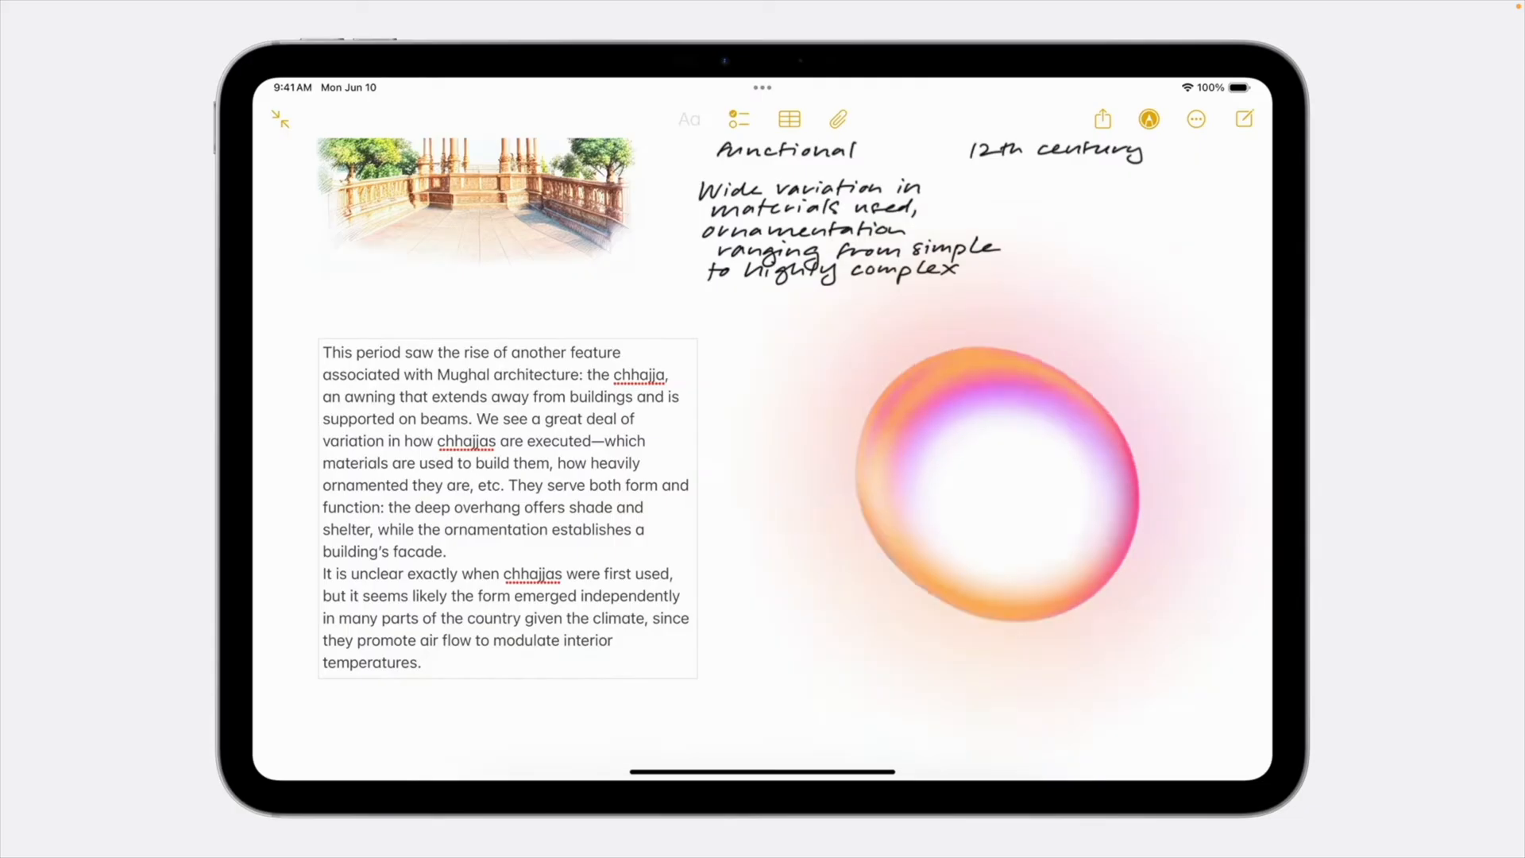
Circle the blank area beside the chhajja notes with Image Wand for image suggestions
{"action": "left_click", "coordinate": [1148, 119]}
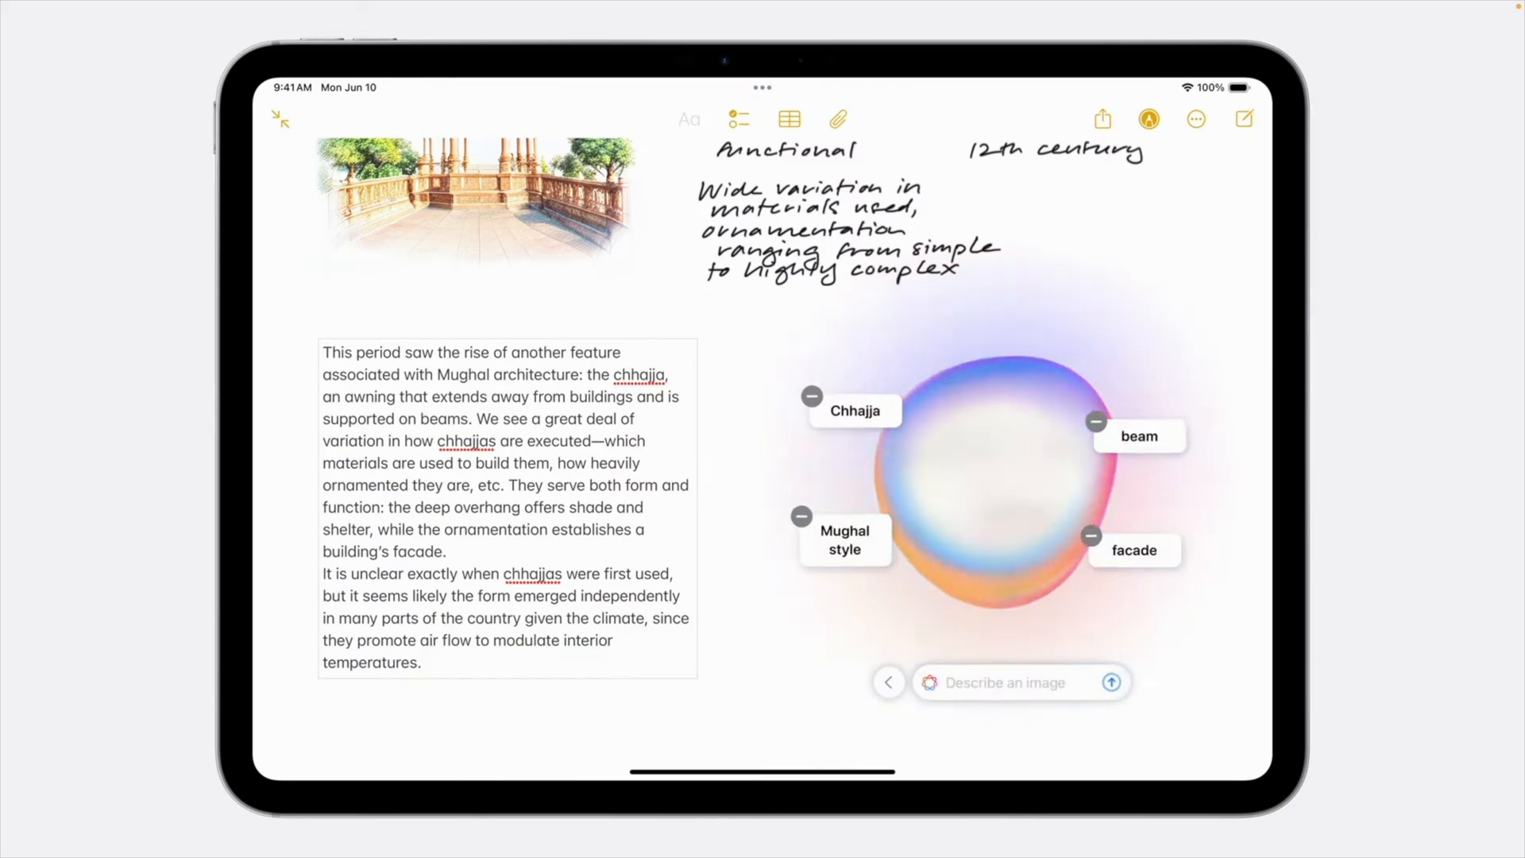
{"action": "left_click", "coordinate": [1110, 682]}
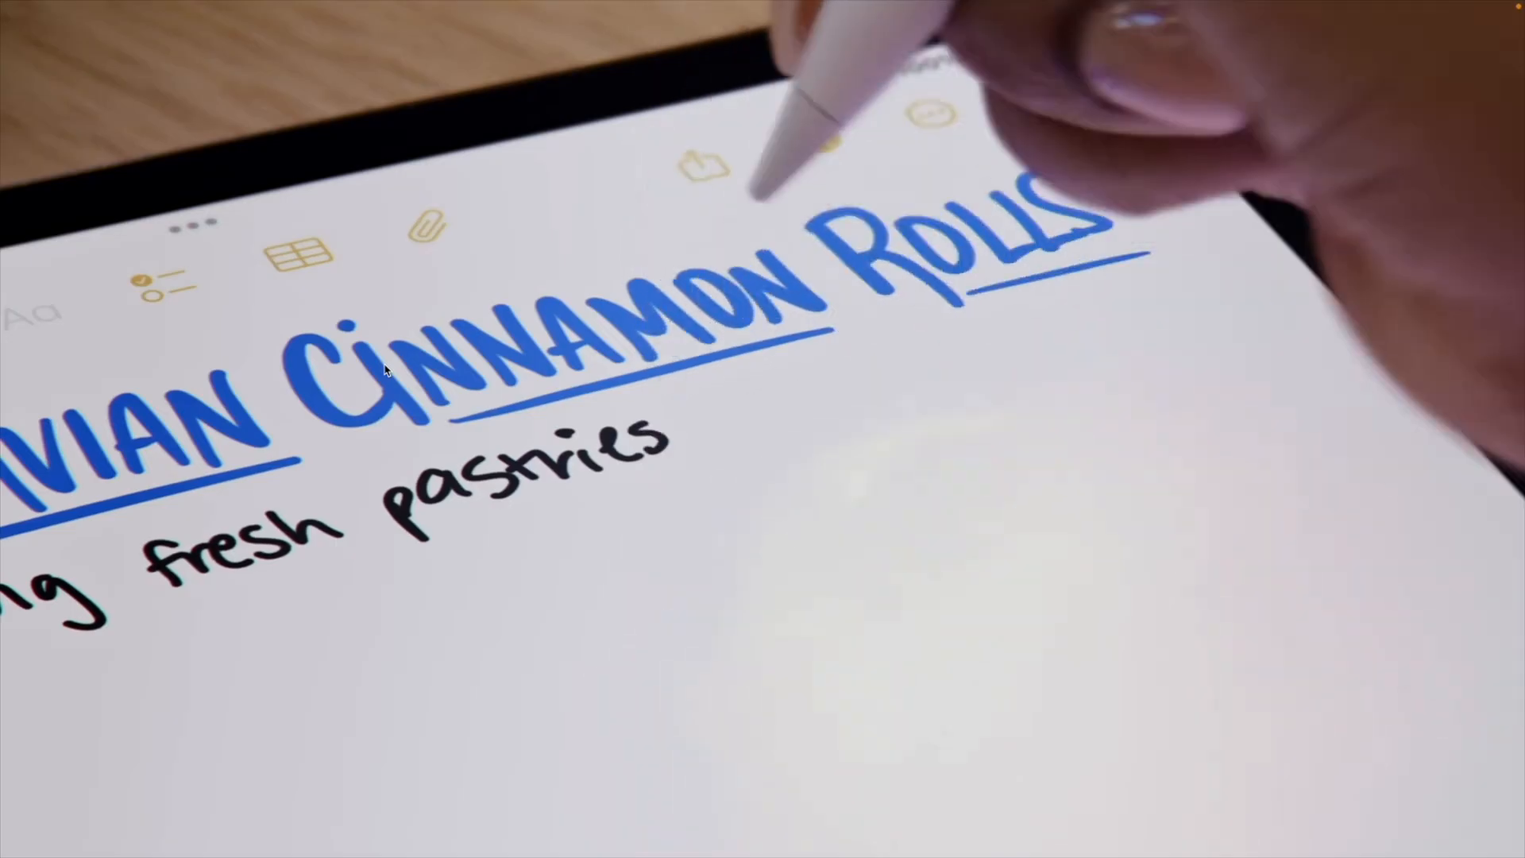
Type 'at a' and 'The larger version, onsdagssnegl, translates to Wednesday Snail.' in handwriting
{"action": "type", "text": "at a new café"}
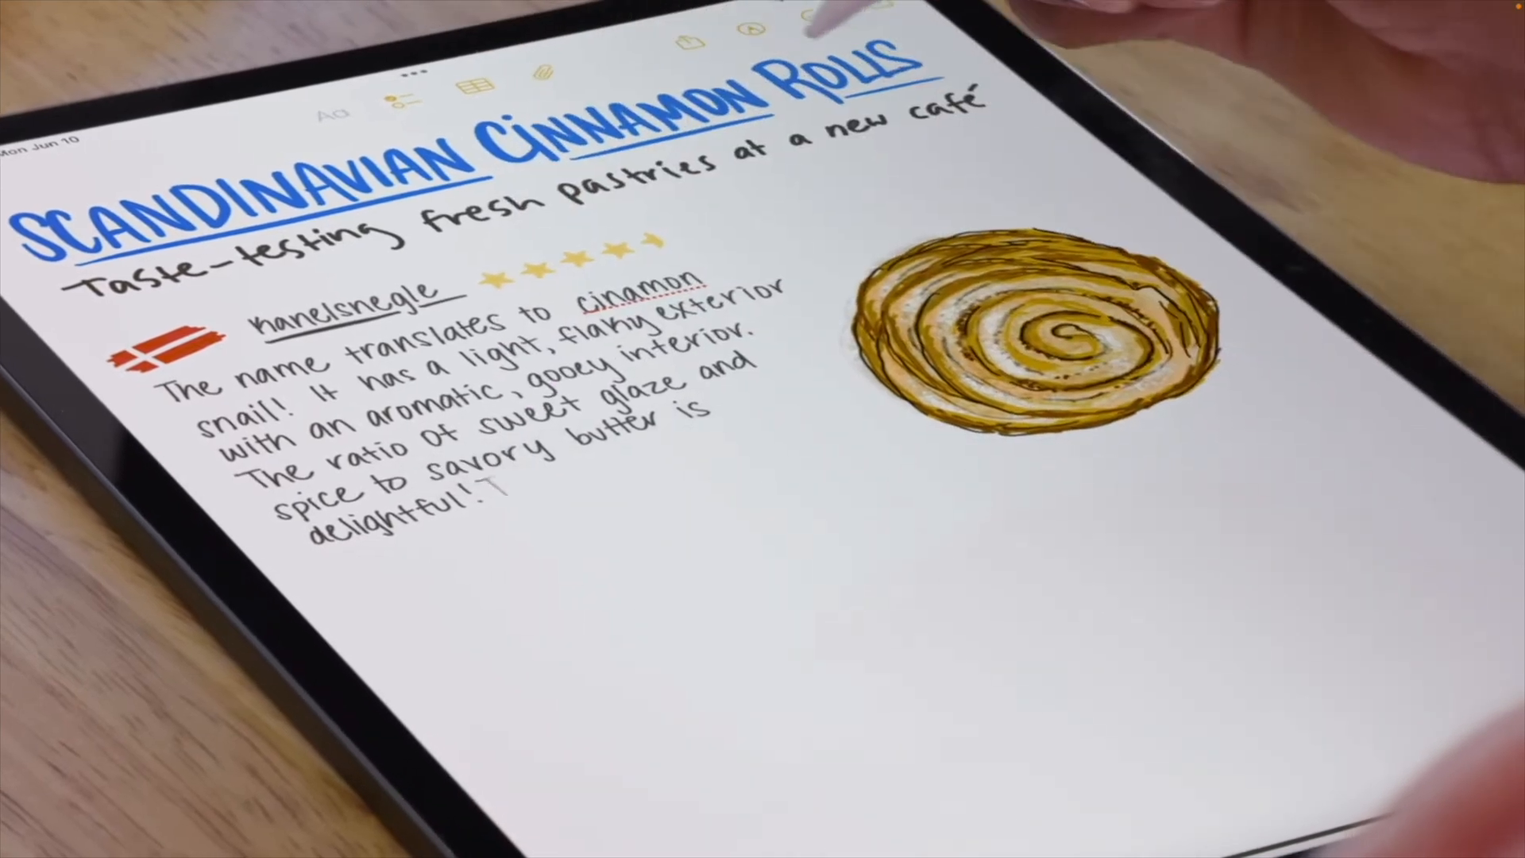
{"action": "type", "text": "The larger version, onsdagssnegl, translates to Wednesday Snail."}
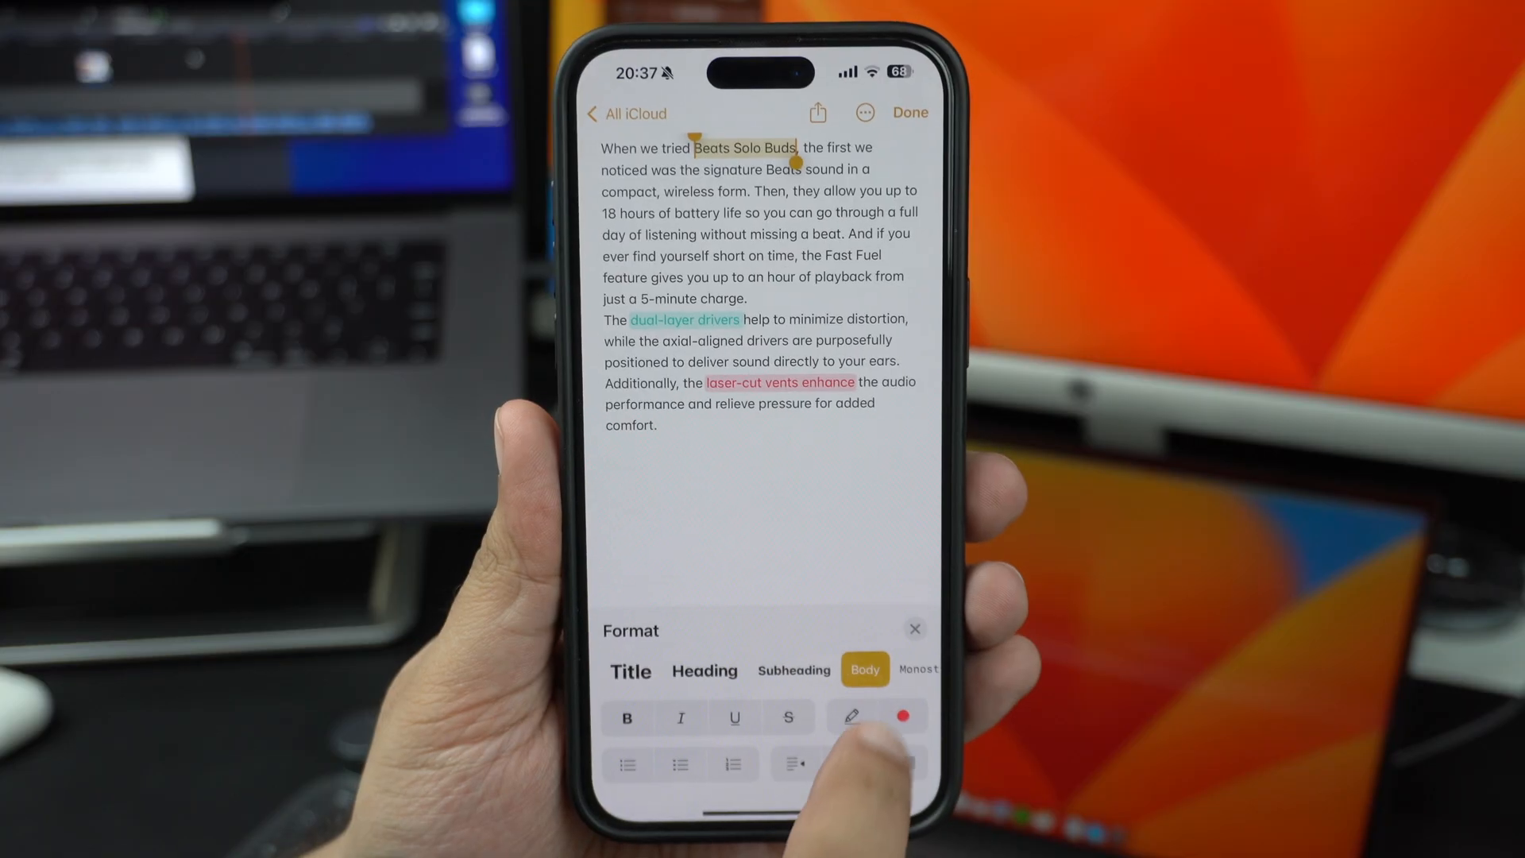
Apply the orange highlighter to 'Beats Solo Buds' from the Format panel
{"action": "left_click", "coordinate": [852, 718]}
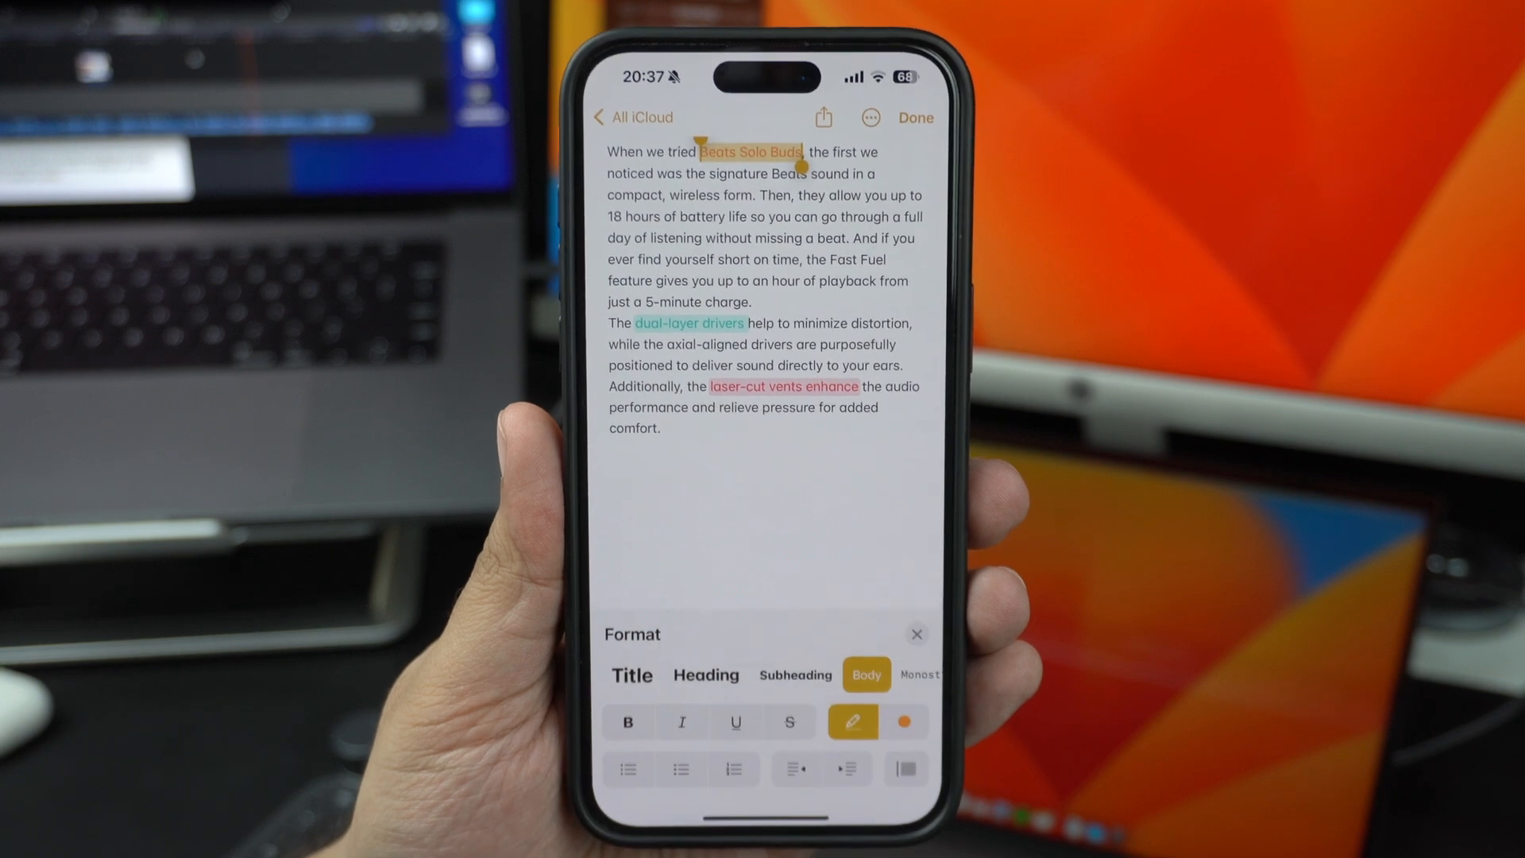